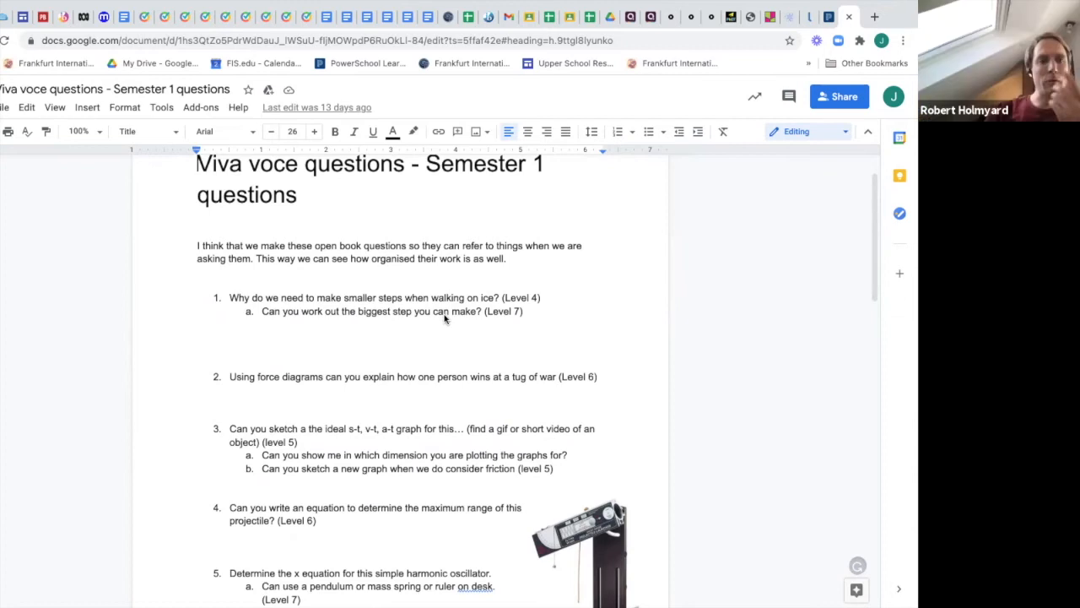
scroll("down", 3)
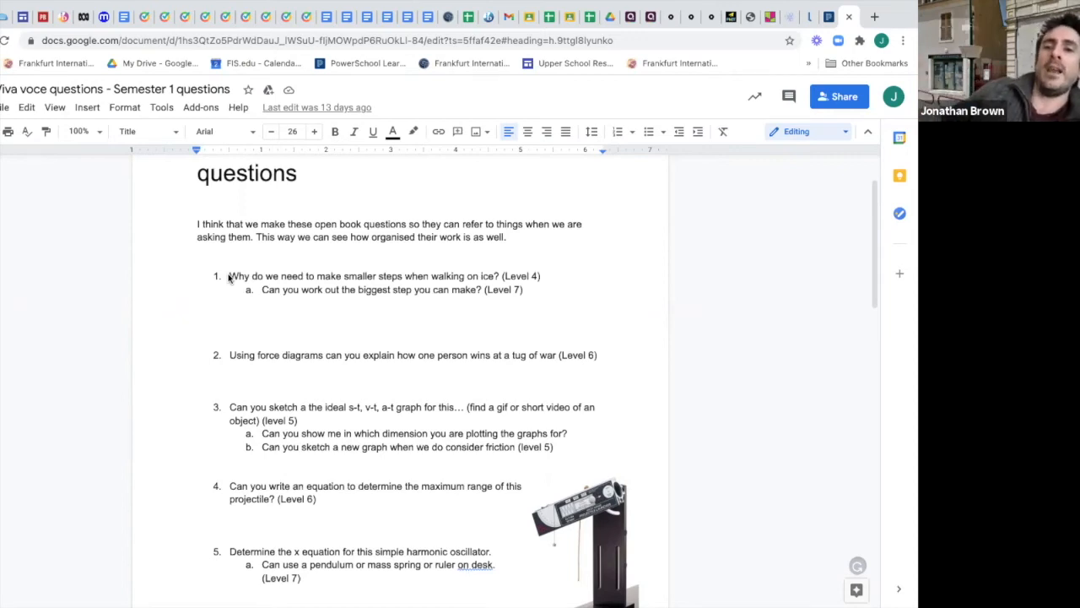
mouse_move(240, 276)
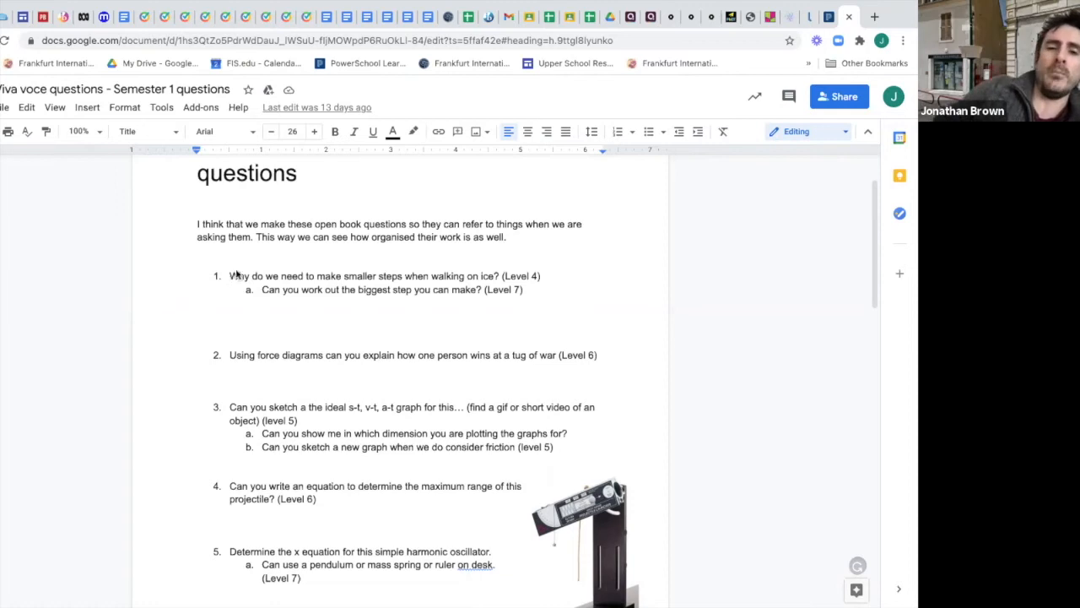
mouse_move(539, 293)
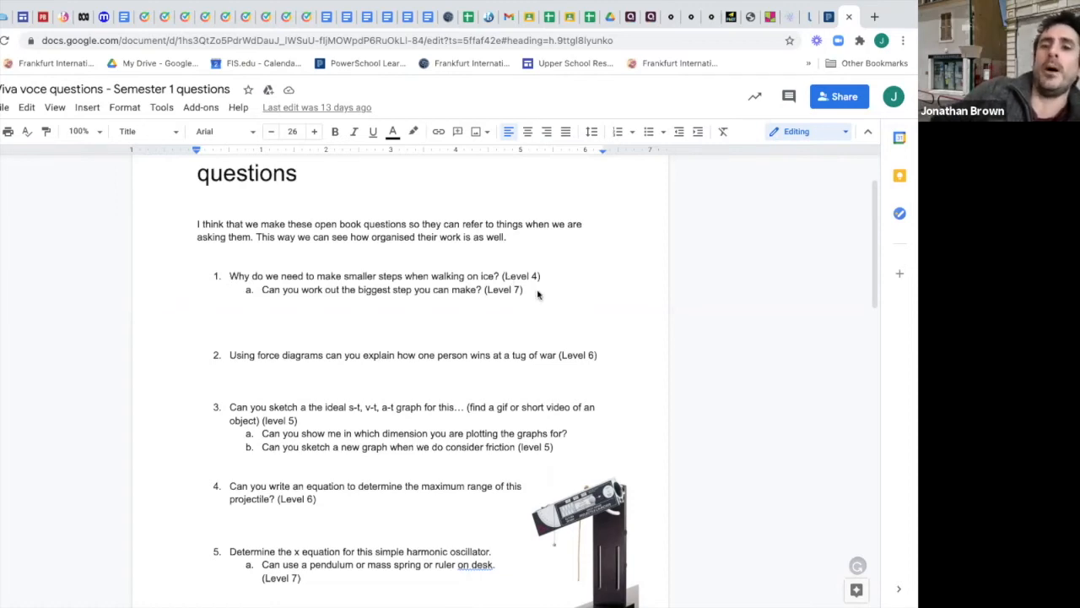